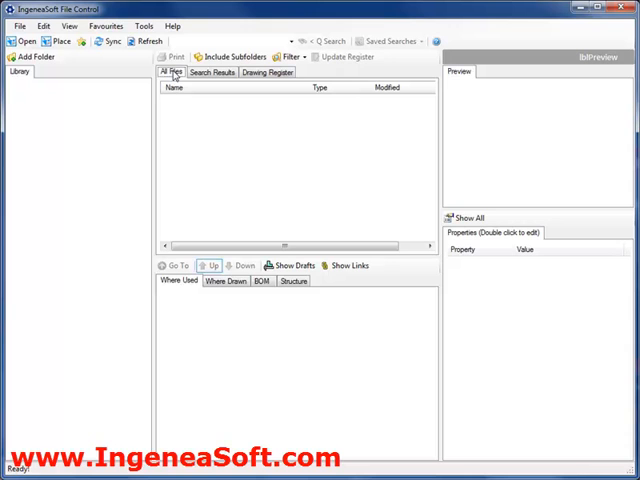
pyautogui.moveTo(64, 76)
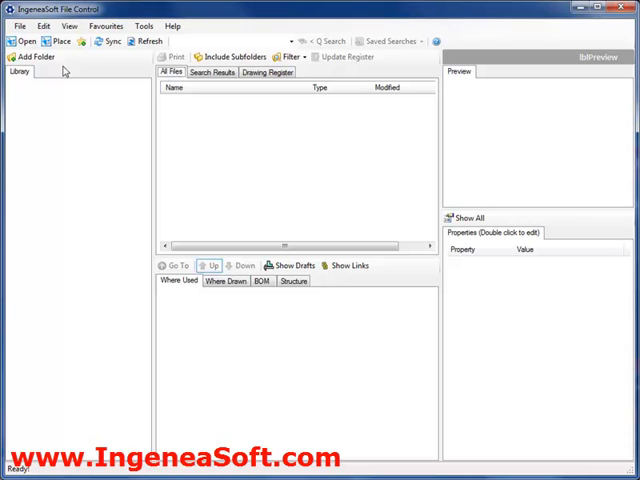
# Add the C:\Solid Edge Data folder to the library and start indexing it
pyautogui.click(32, 56)
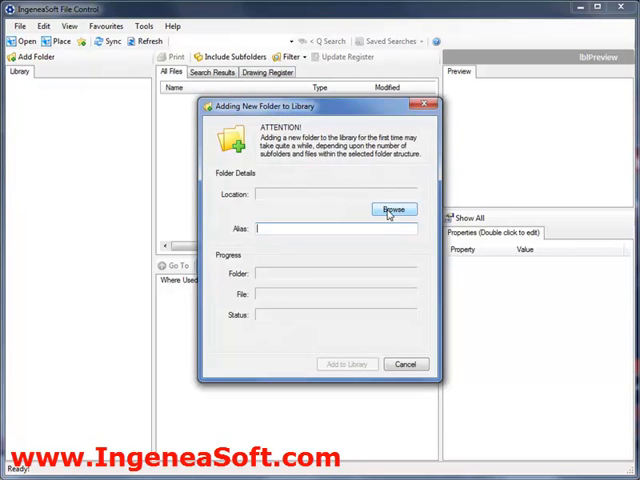
pyautogui.click(392, 208)
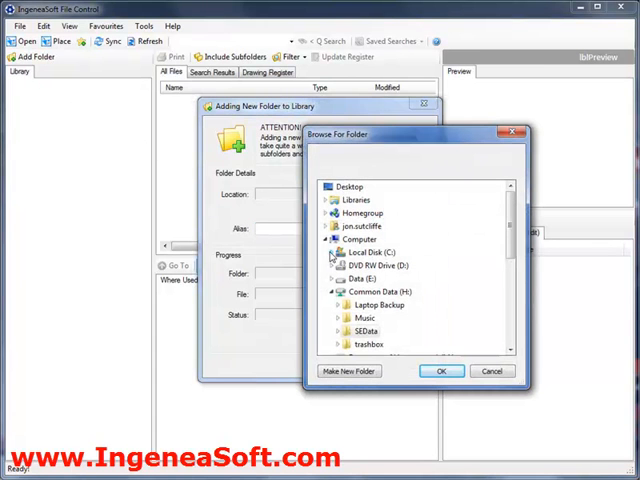
pyautogui.scroll(-3)
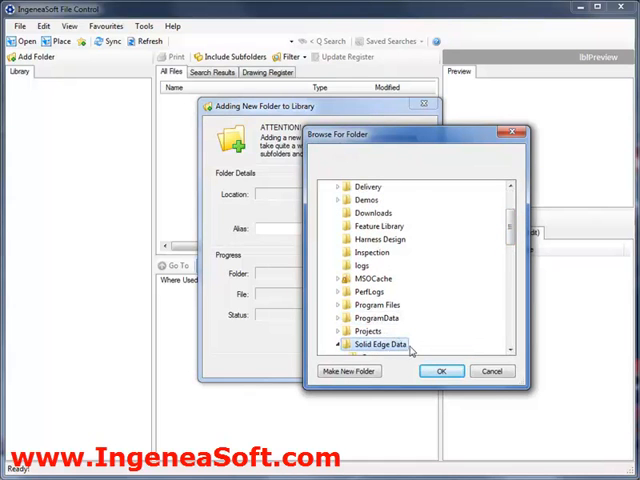
pyautogui.click(442, 372)
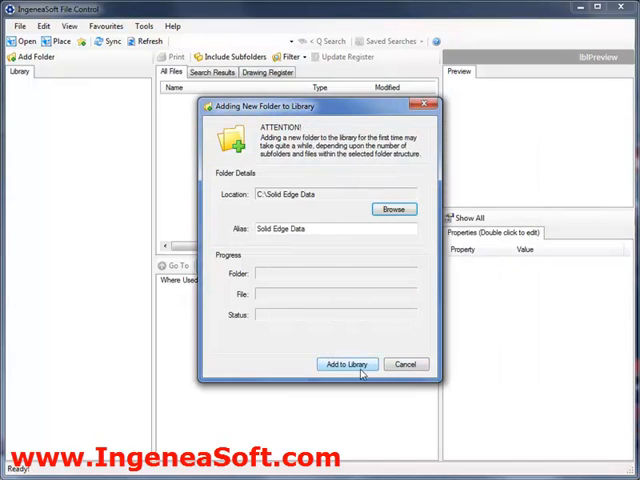
pyautogui.click(348, 364)
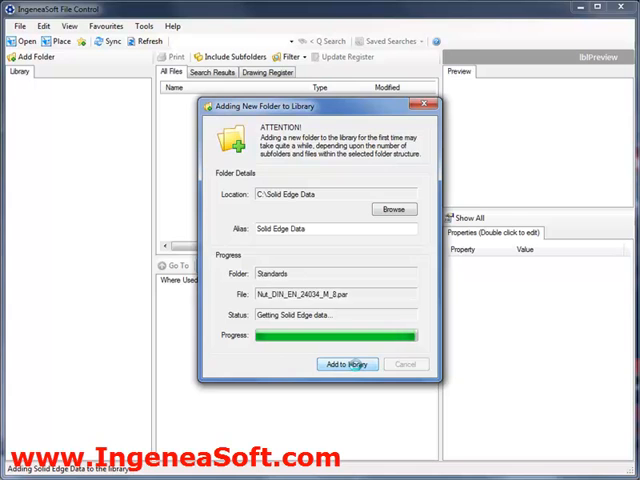
# Dismiss the finished dialog and expand Solid Edge Data, Engine and Prototype Machine Parts
pyautogui.click(348, 364)
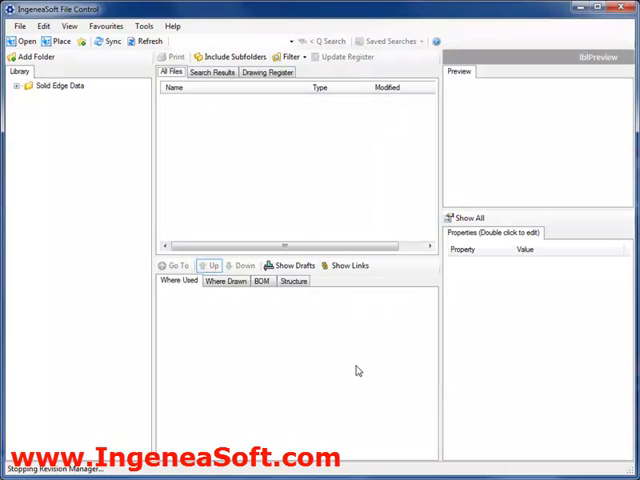
pyautogui.moveTo(232, 232)
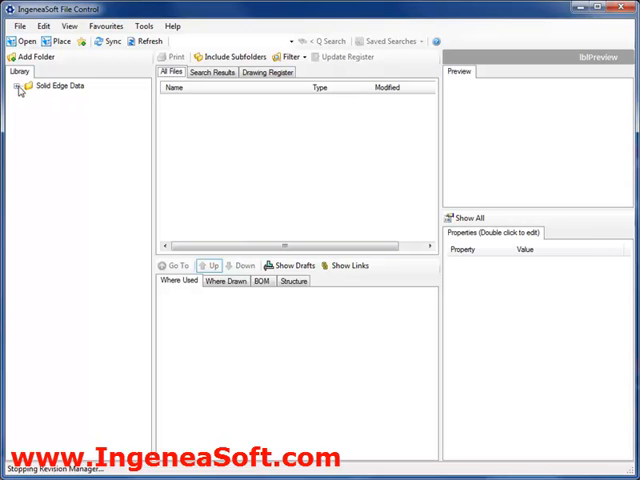
pyautogui.click(20, 88)
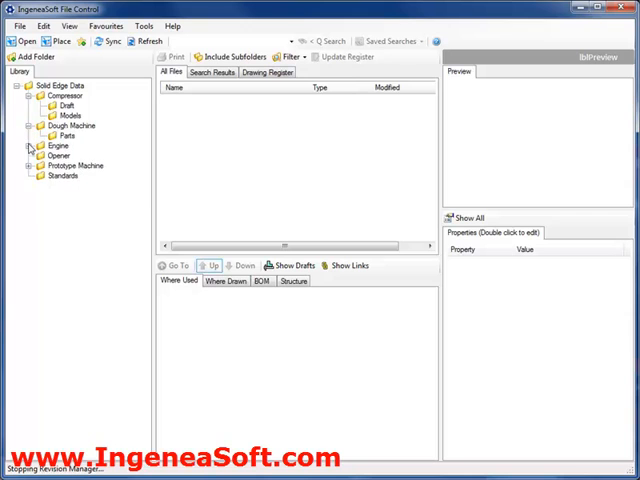
pyautogui.click(36, 144)
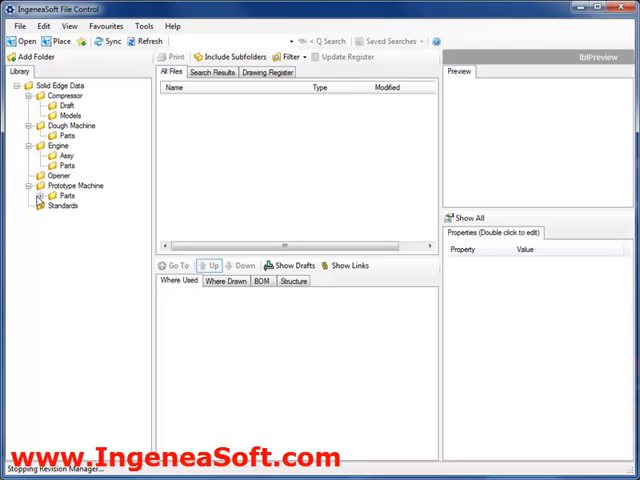
pyautogui.click(40, 196)
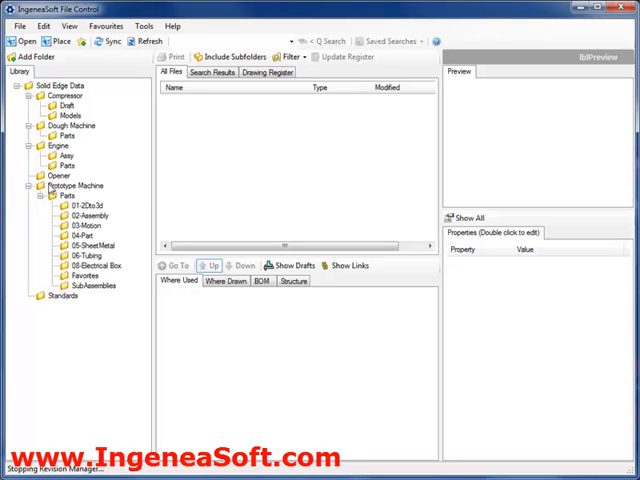
# Browse the Compressor Draft and Models folders and select a file
pyautogui.click(68, 92)
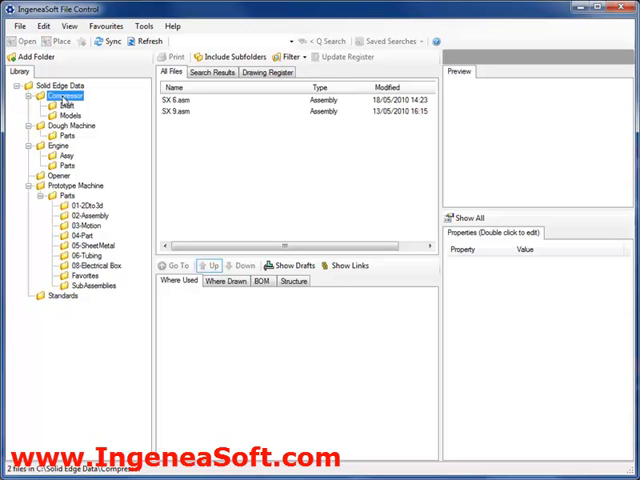
pyautogui.click(62, 114)
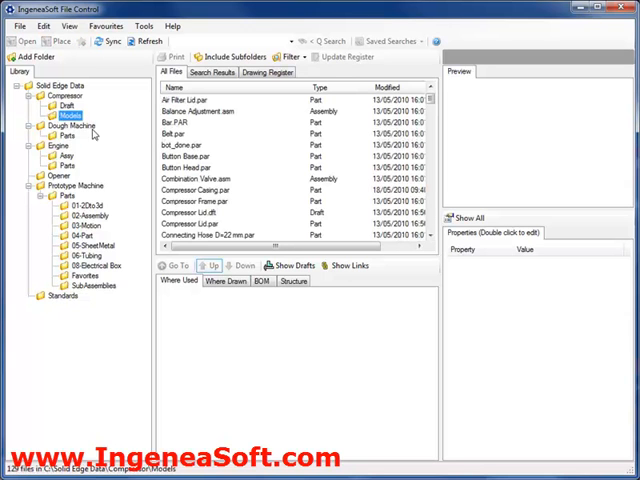
pyautogui.click(192, 100)
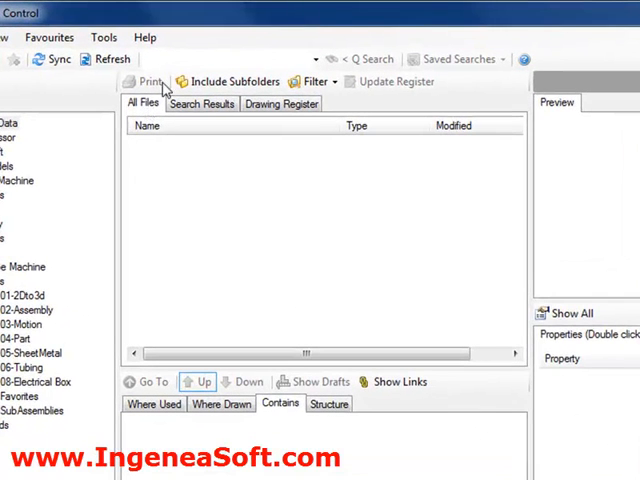
# Quick-search 'casing' and preview the Compressor Casing and Pressure Relief Casing parts
pyautogui.write('casing')
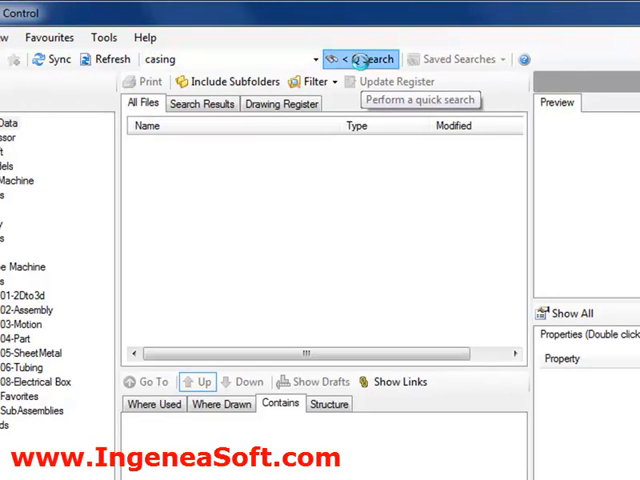
pyautogui.click(368, 58)
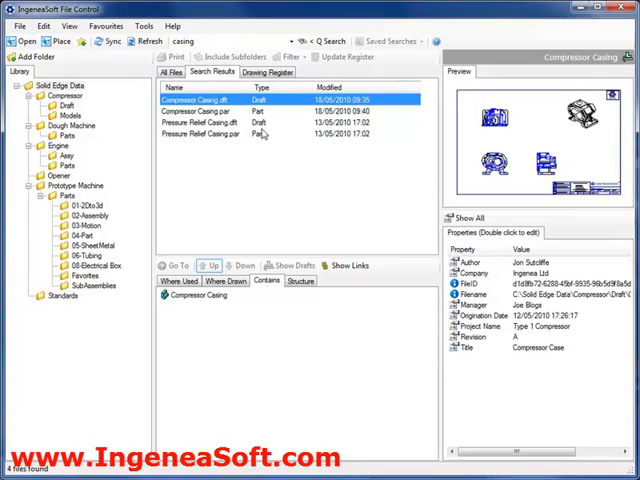
pyautogui.click(196, 104)
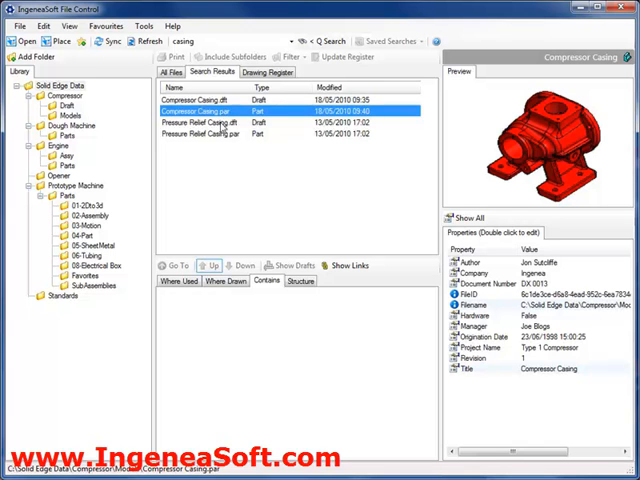
pyautogui.click(210, 132)
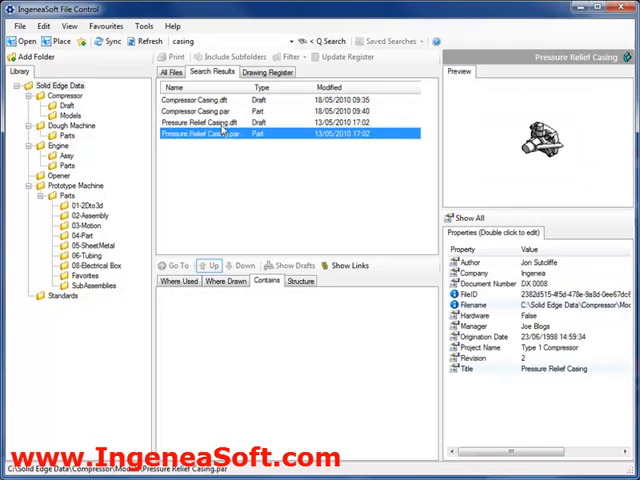
pyautogui.click(200, 110)
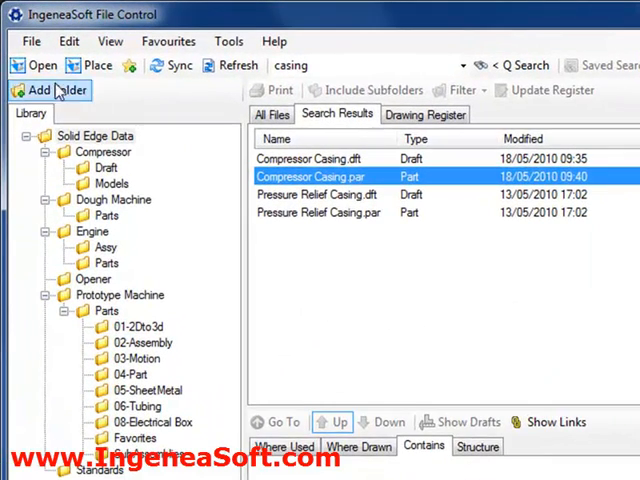
pyautogui.moveTo(92, 64)
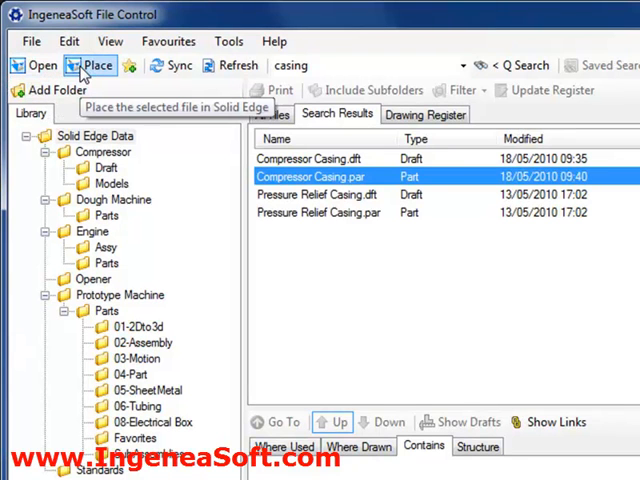
pyautogui.moveTo(292, 176)
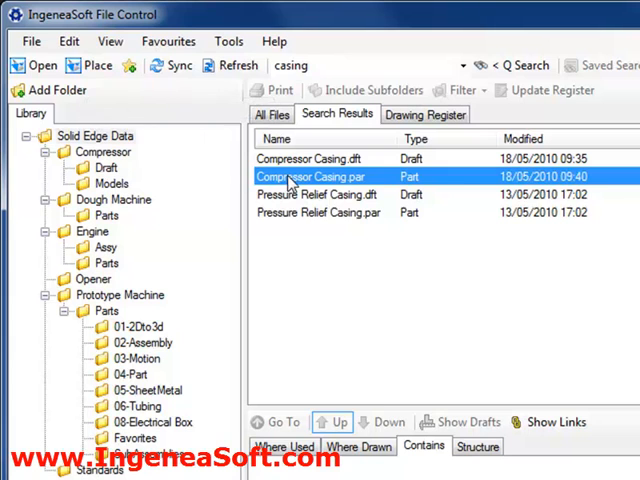
# Show actions for Compressor Casing.par and open it from the search results
pyautogui.rightClick(310, 176)
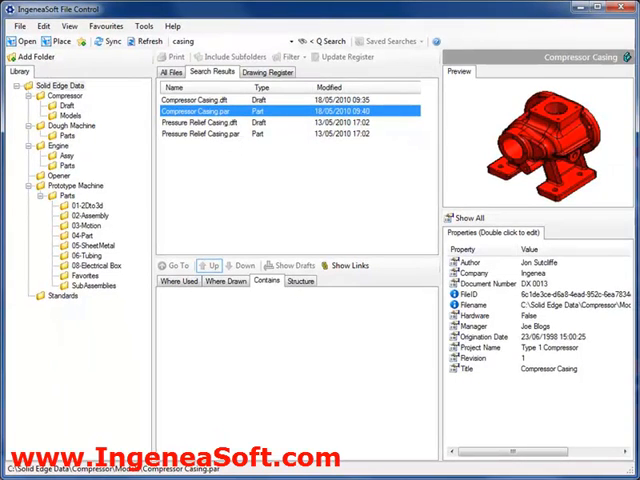
pyautogui.doubleClick(200, 112)
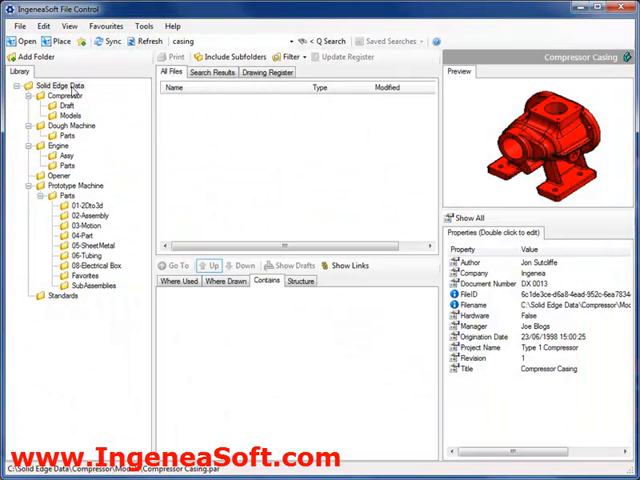
# In Advanced Search, add the rule Material Contains steel
pyautogui.click(40, 20)
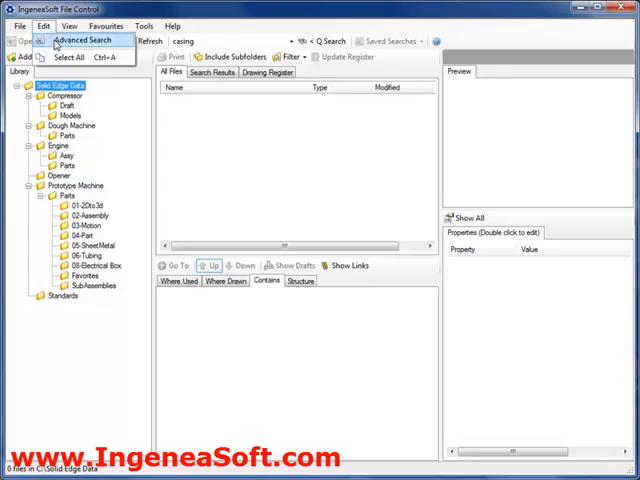
pyautogui.click(84, 38)
pyautogui.write('s')
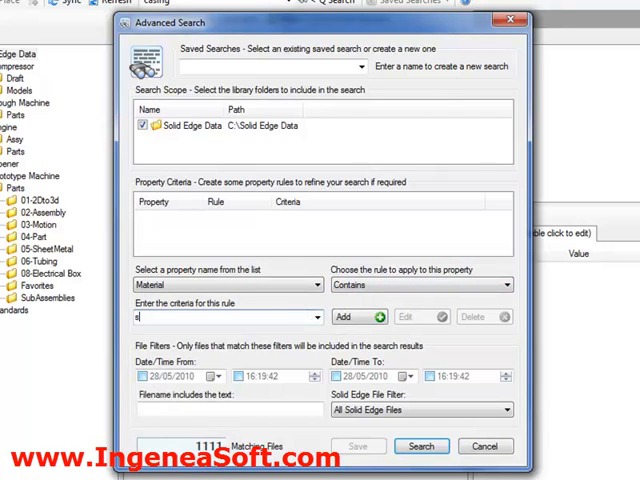
pyautogui.write('teel')
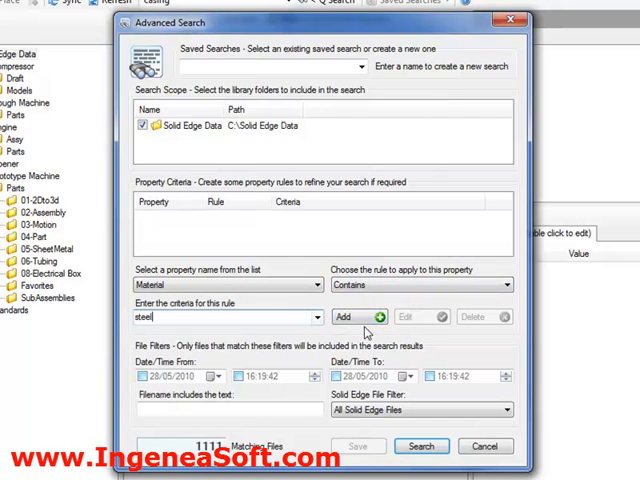
pyautogui.click(352, 316)
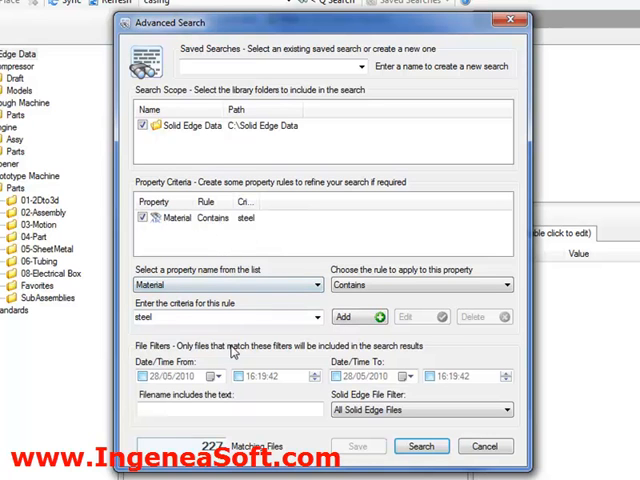
# Set the search start date and limit the filter to All Solid Edge Files
pyautogui.click(210, 376)
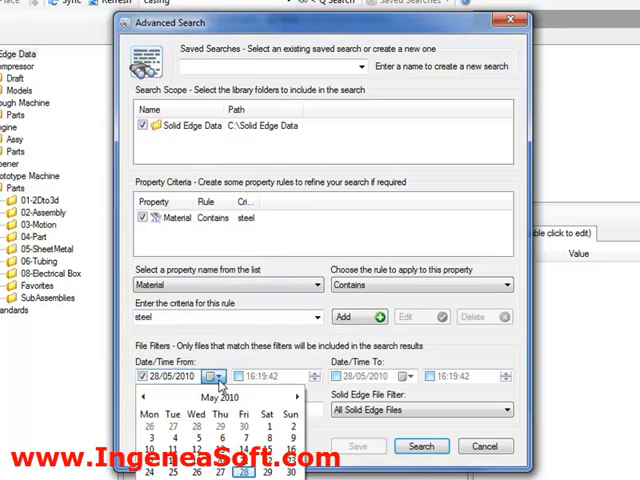
pyautogui.click(210, 368)
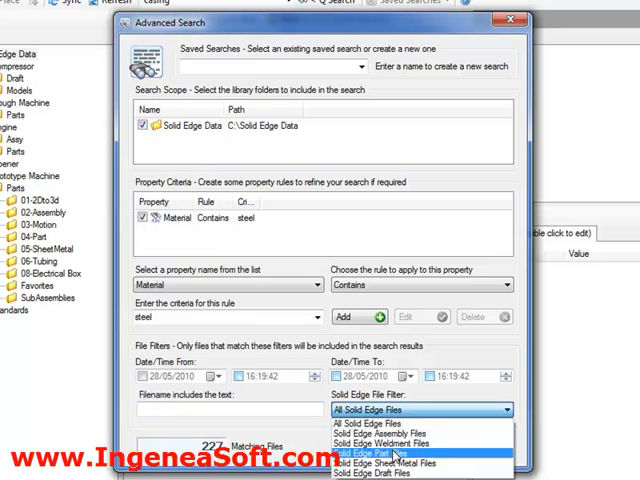
pyautogui.click(360, 456)
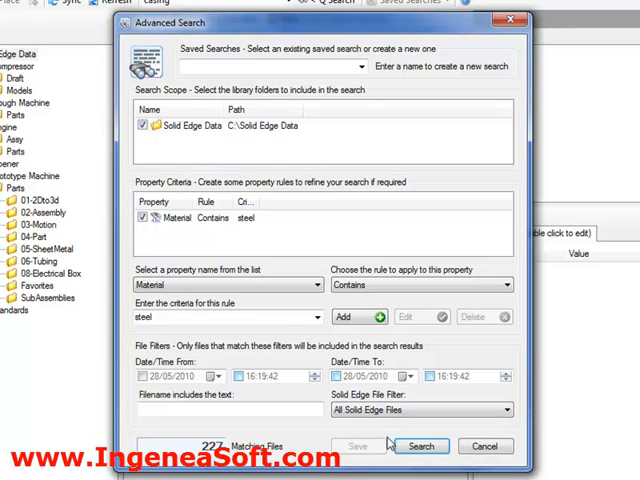
# Save the search as 'all parts with steel' and confirm
pyautogui.click(270, 66)
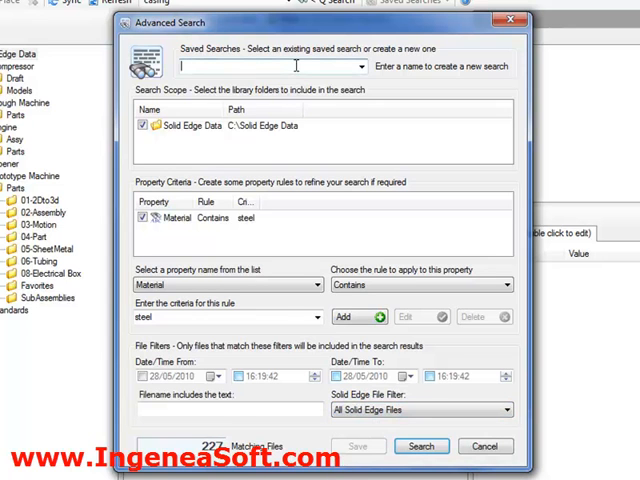
pyautogui.write('all parts with steel')
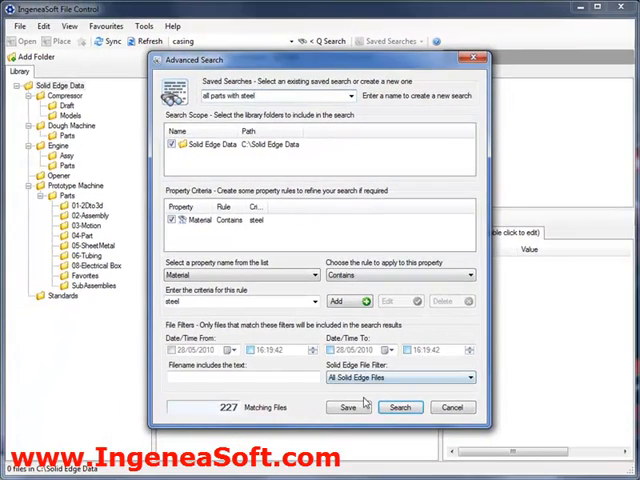
pyautogui.click(348, 408)
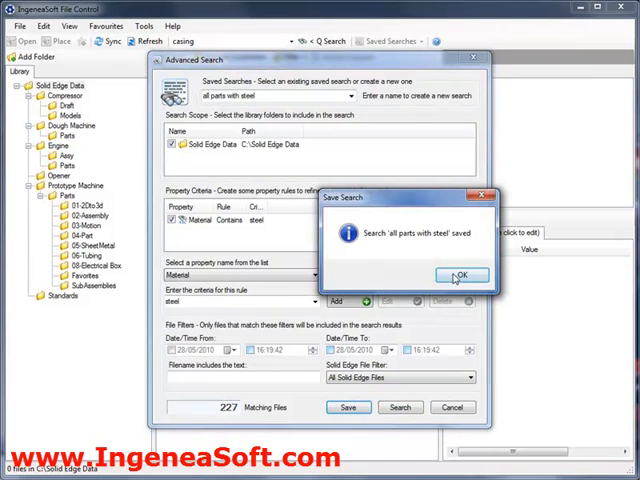
pyautogui.click(464, 274)
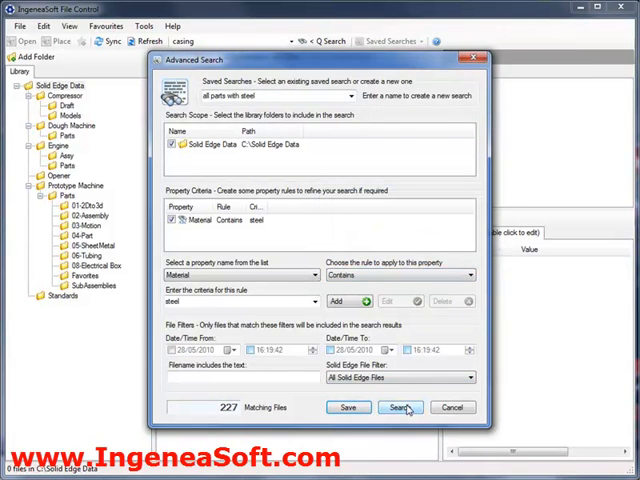
# Run the search, return to the full list, then rerun the saved steel search
pyautogui.click(398, 408)
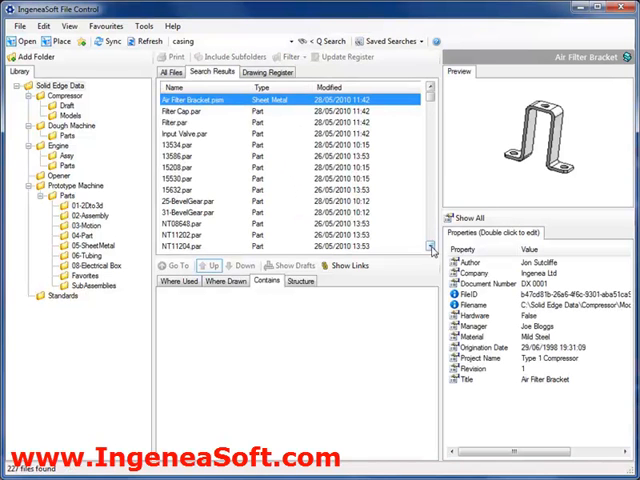
pyautogui.scroll(-3)
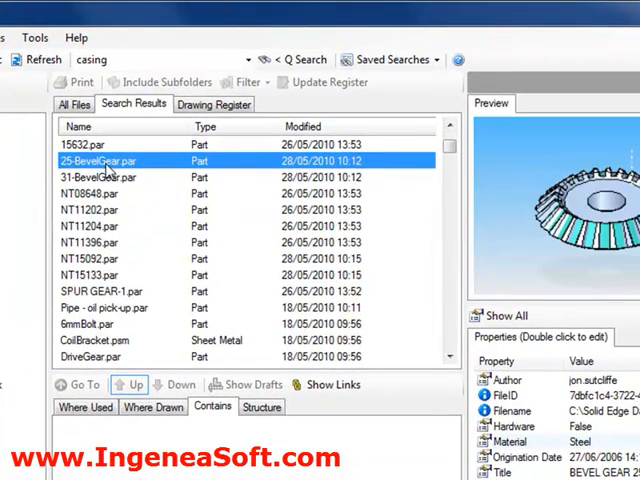
pyautogui.click(72, 104)
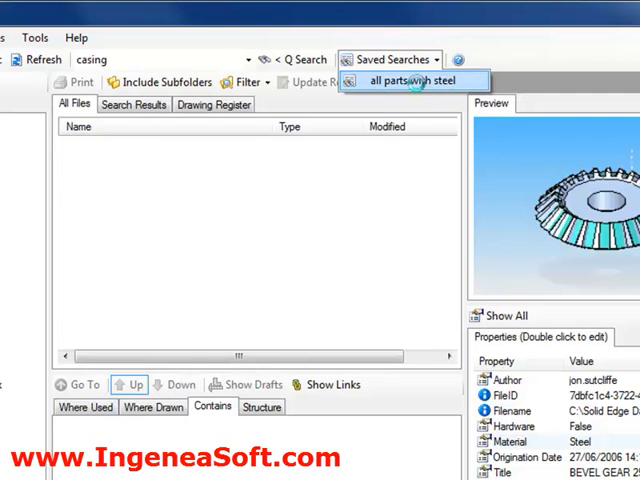
pyautogui.click(412, 80)
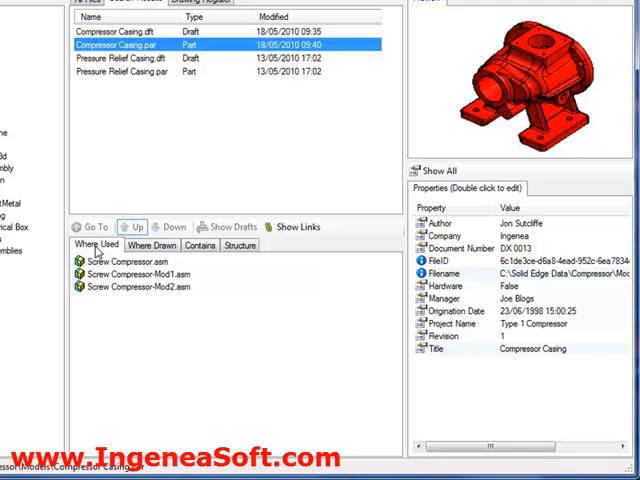
# Inspect the Screw Compressor and Screw Compressor-Mod2 assemblies that use the casing
pyautogui.click(124, 260)
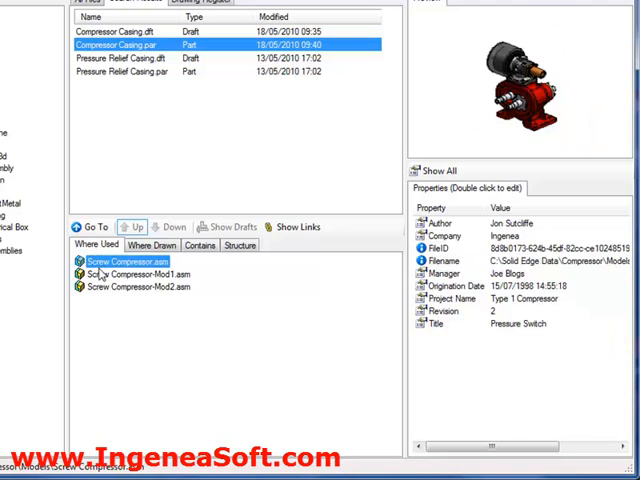
pyautogui.click(140, 288)
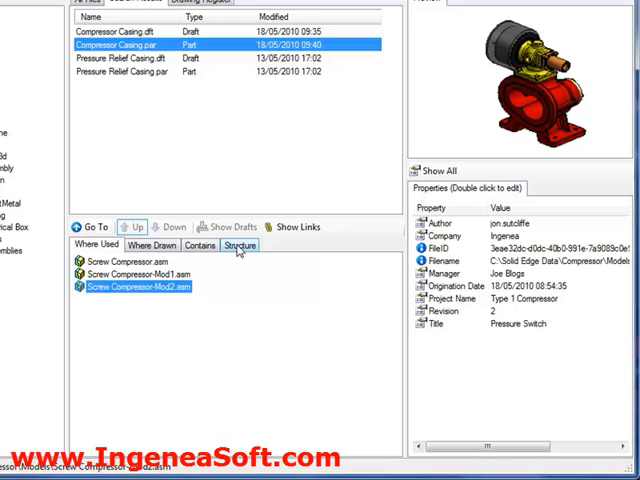
# Trace the structure up through Screw Compressor-Mod1 to SX 6 and show its actions
pyautogui.click(240, 244)
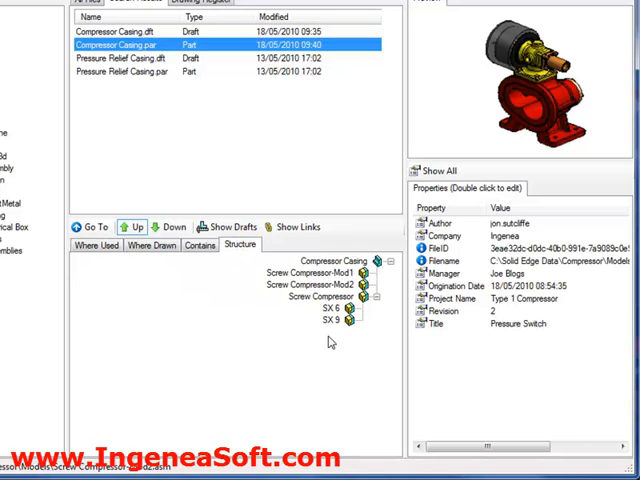
pyautogui.click(318, 284)
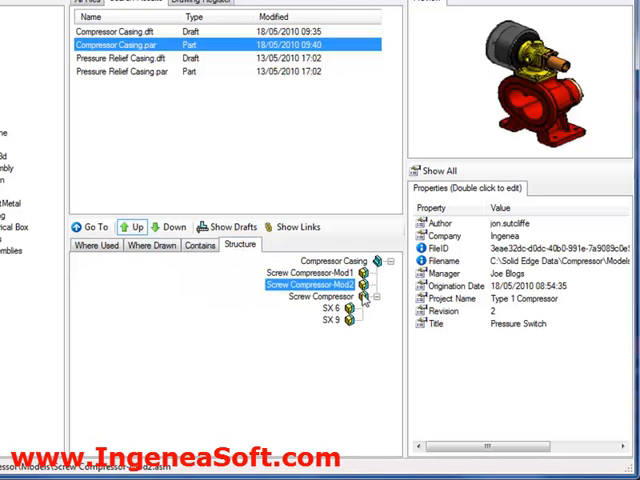
pyautogui.click(328, 322)
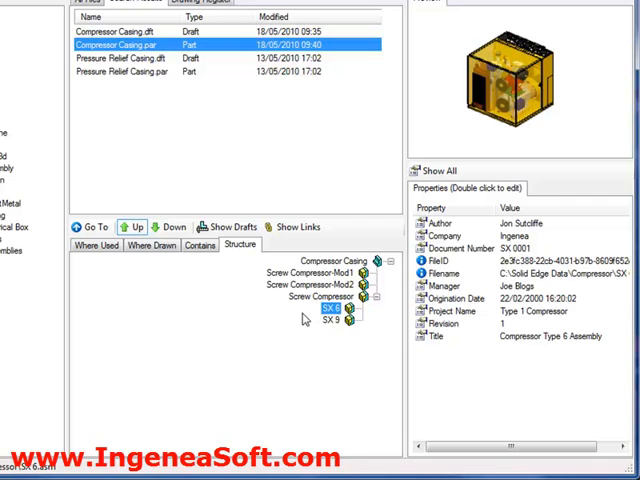
pyautogui.rightClick(330, 308)
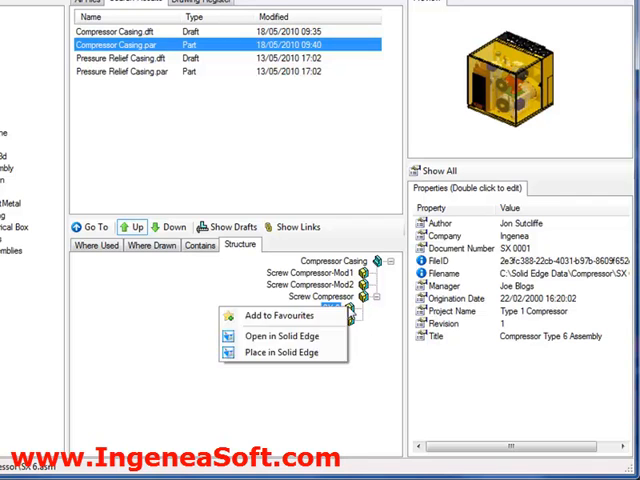
pyautogui.moveTo(284, 336)
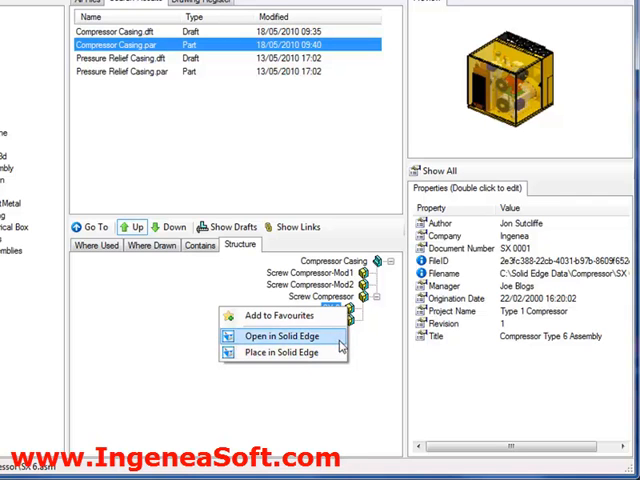
pyautogui.moveTo(360, 352)
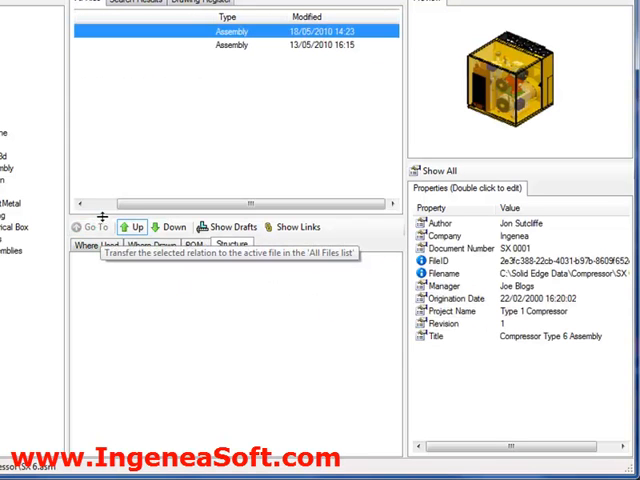
pyautogui.moveTo(130, 180)
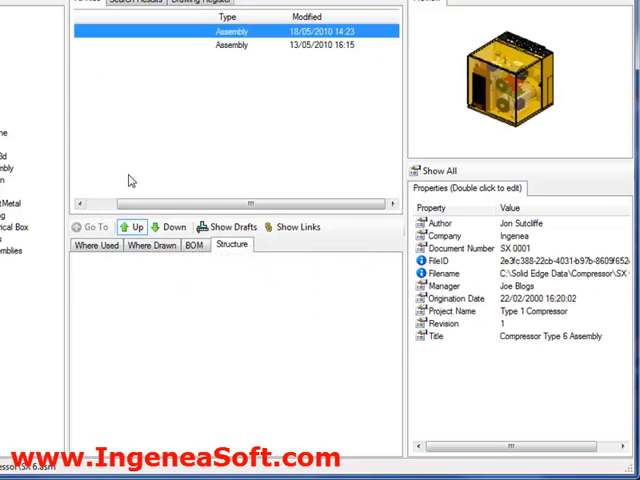
pyautogui.moveTo(170, 228)
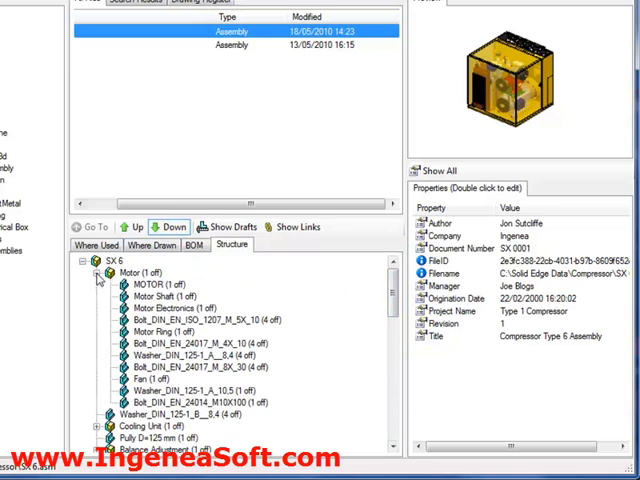
# Scroll through the SX 6 bill of materials and list the drawings documenting it
pyautogui.scroll(-3)
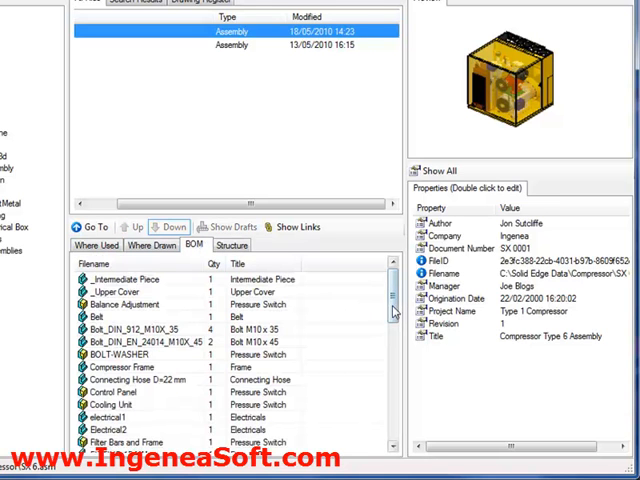
pyautogui.scroll(-3)
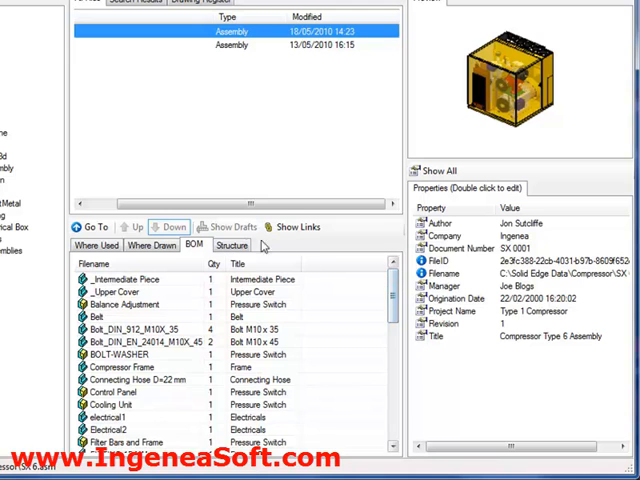
pyautogui.click(156, 244)
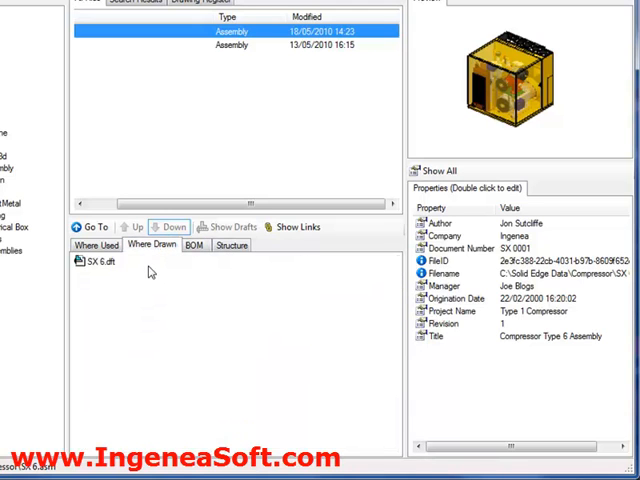
# Select the SX 6 drawing, then show the component structure with draft files included
pyautogui.click(96, 260)
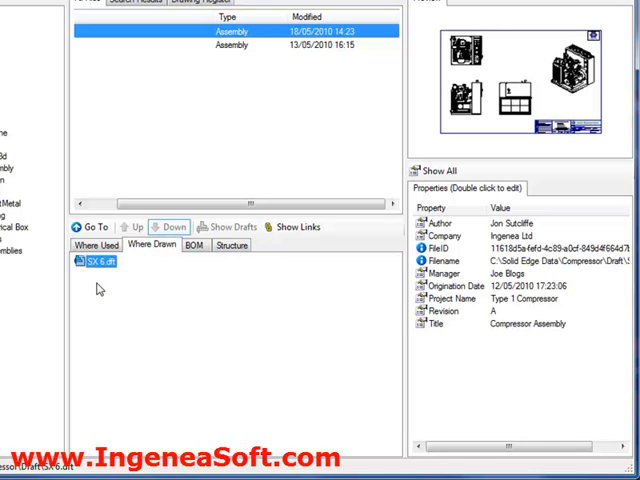
pyautogui.moveTo(152, 280)
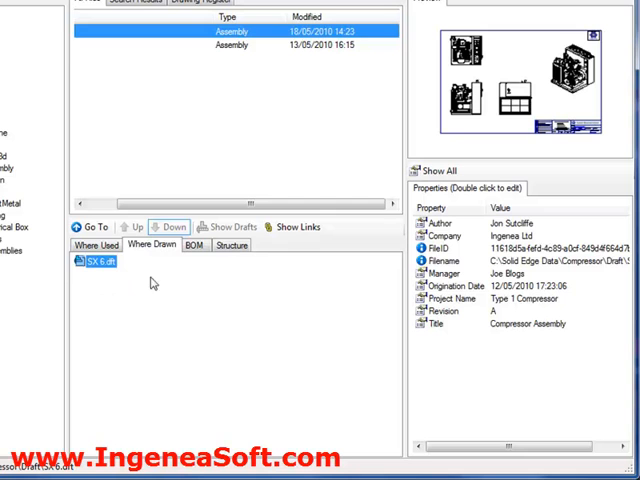
pyautogui.click(232, 244)
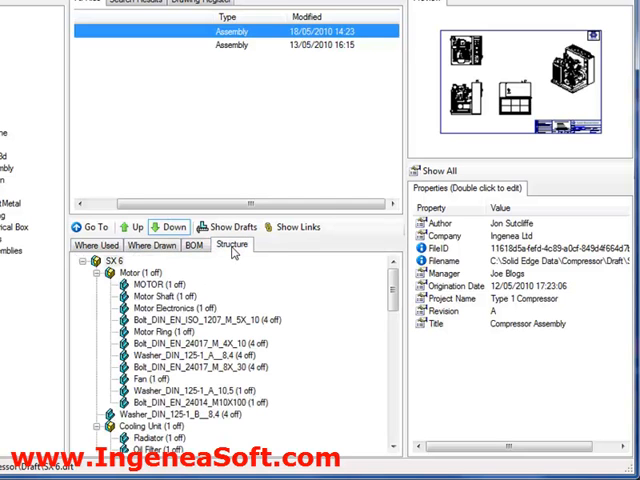
pyautogui.click(228, 226)
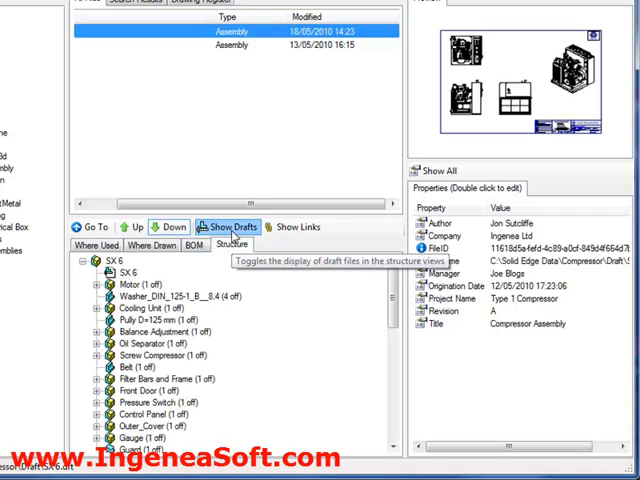
pyautogui.click(128, 274)
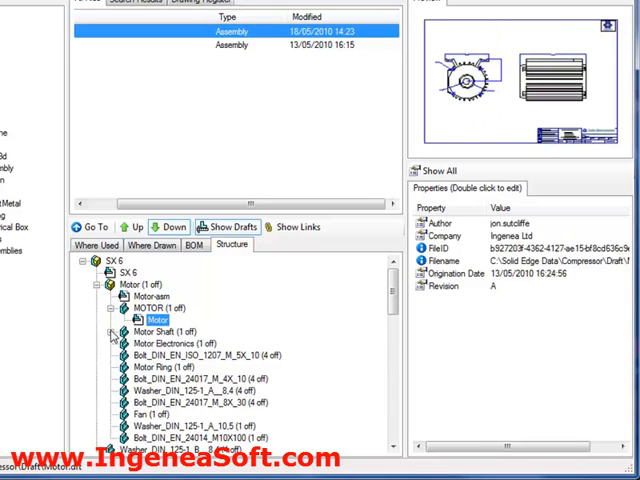
# Preview the Motor Shaft drawing and include linked files in the structure tree
pyautogui.click(168, 342)
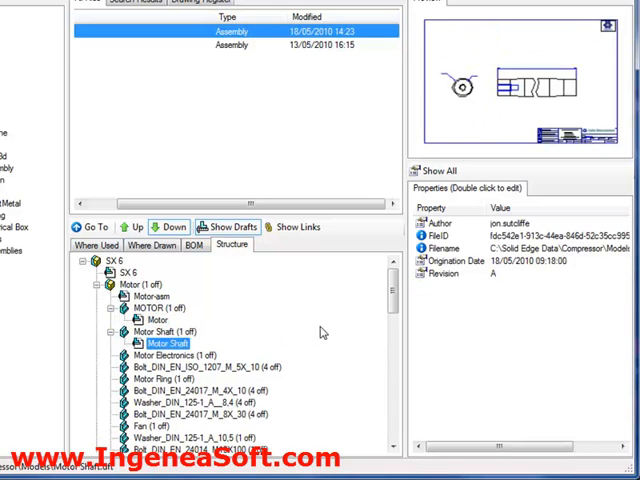
pyautogui.moveTo(296, 226)
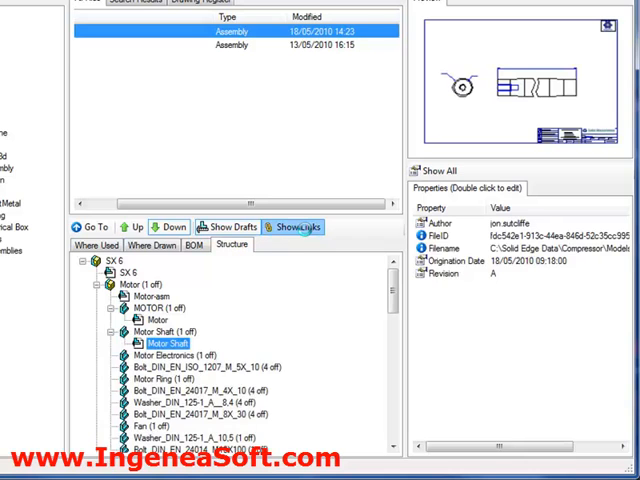
pyautogui.click(136, 228)
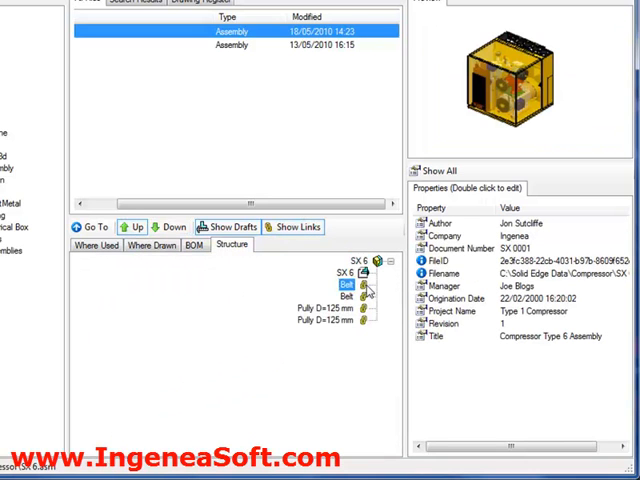
pyautogui.click(328, 308)
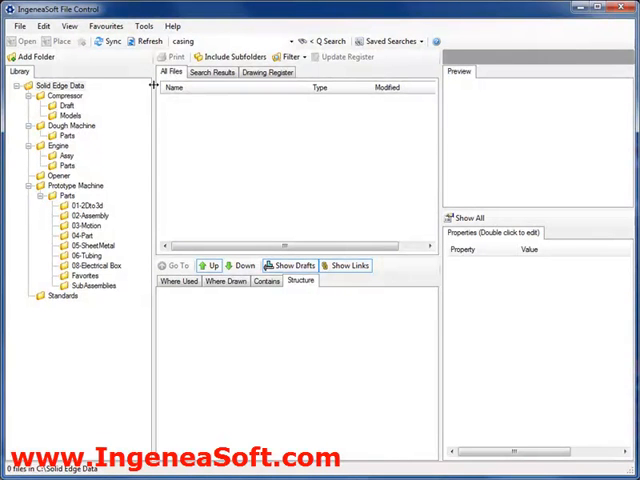
# Select Air Filter Lid and review its properties and structure up to the SX 6 assembly
pyautogui.click(74, 116)
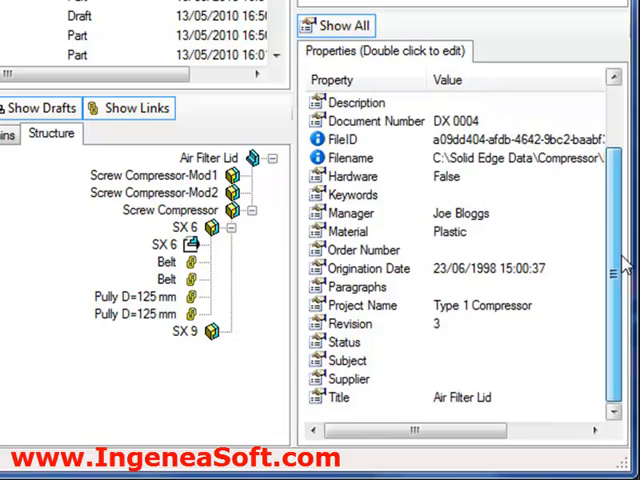
pyautogui.click(340, 24)
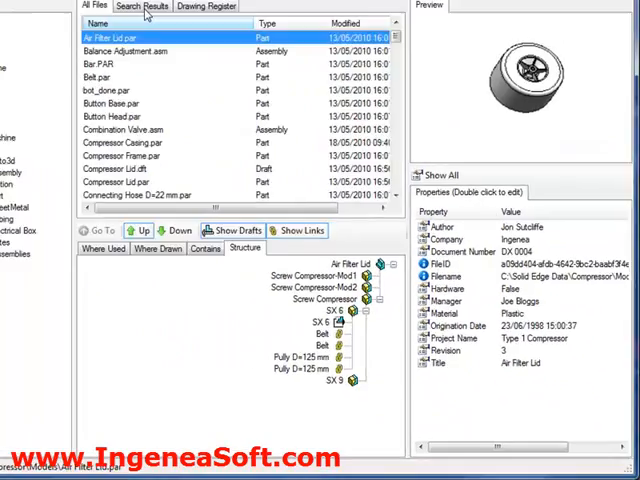
pyautogui.click(152, 28)
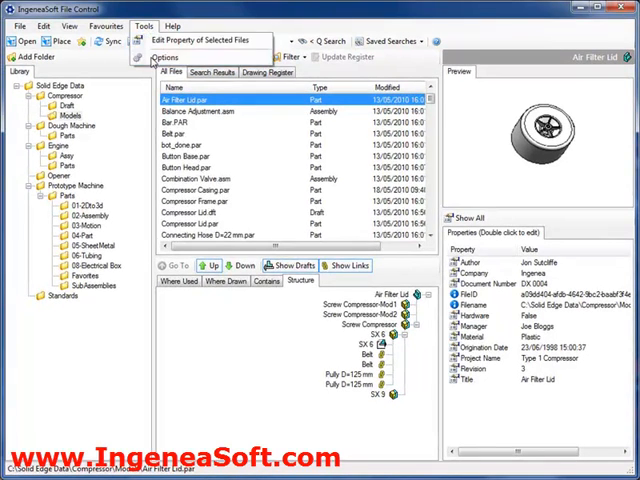
# In Options, choose the document properties shown in the Properties panel and confirm
pyautogui.click(160, 60)
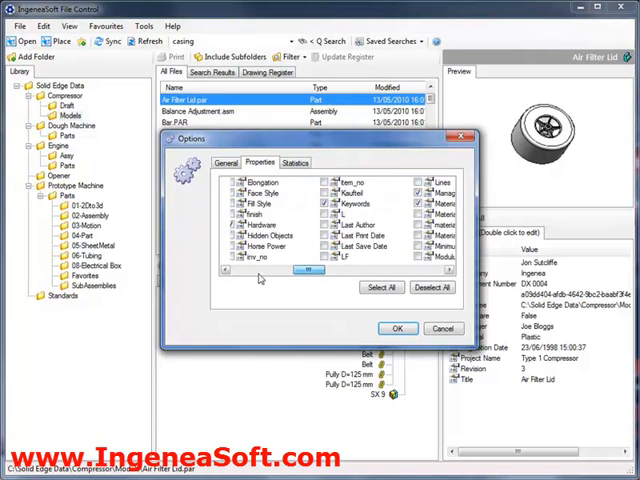
pyautogui.click(396, 328)
pyautogui.write(' - New')
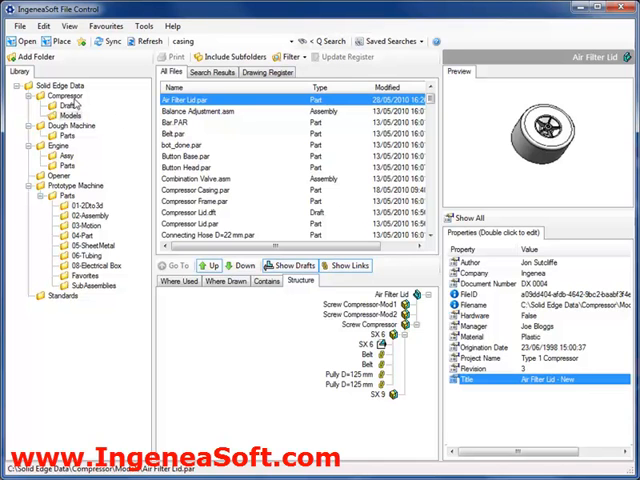
# Search for 'mild steel' and multi-select the resulting parts including Wing Nut
pyautogui.click(62, 84)
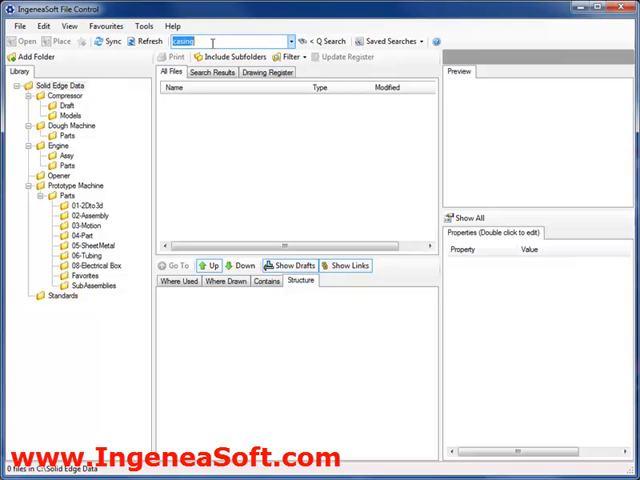
pyautogui.write('mild steel')
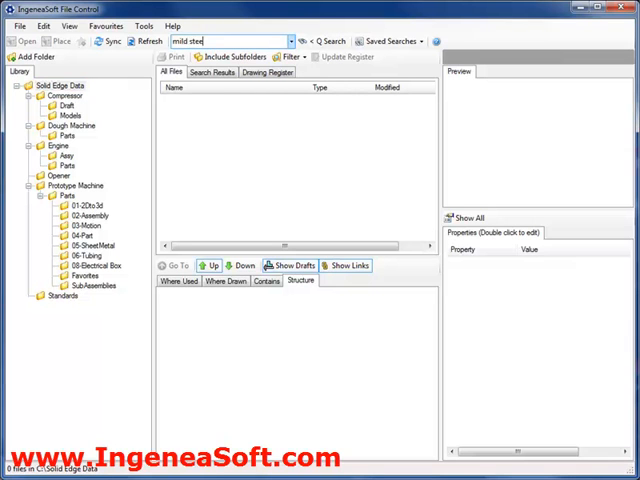
pyautogui.click(332, 40)
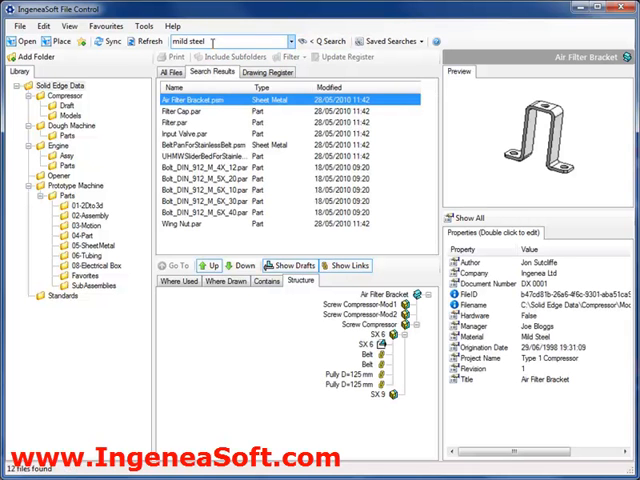
pyautogui.click(180, 112)
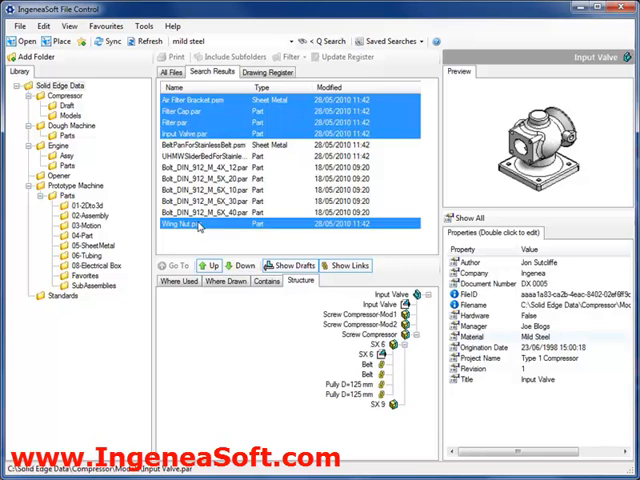
pyautogui.click(180, 224)
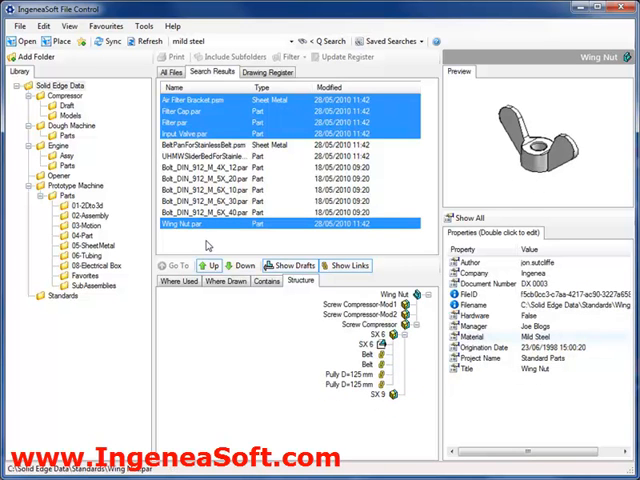
# Edit the Material property of all selected files to 'Stainless Steel' at once
pyautogui.click(150, 20)
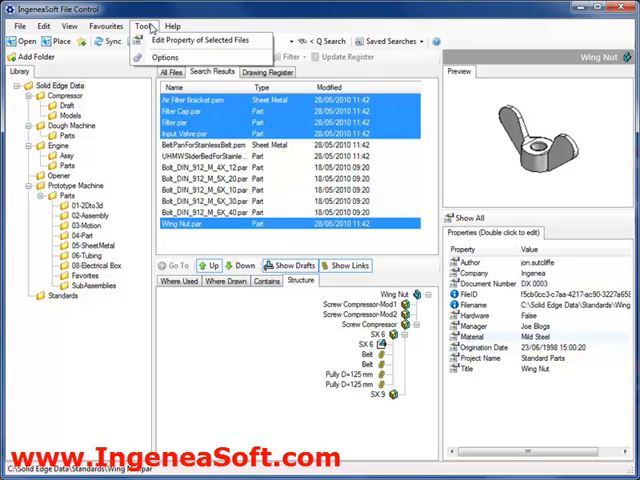
pyautogui.click(204, 40)
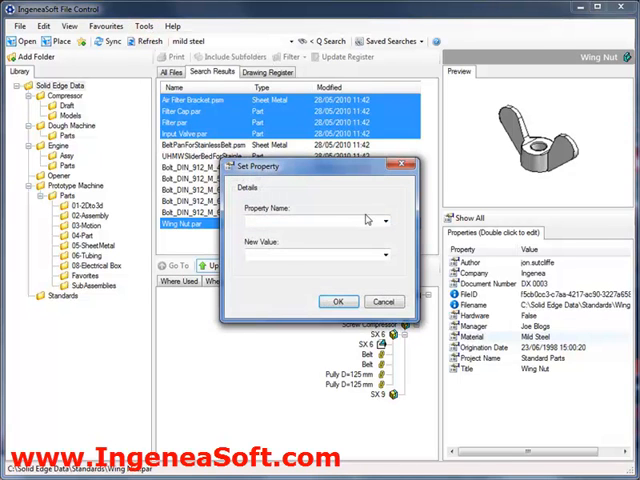
pyautogui.click(384, 220)
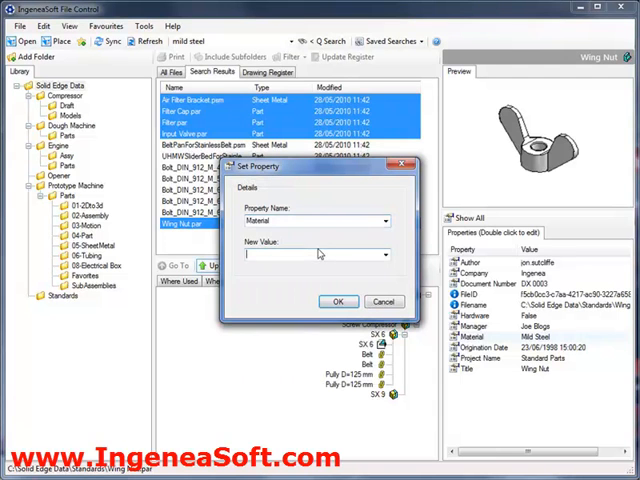
pyautogui.write('Stai')
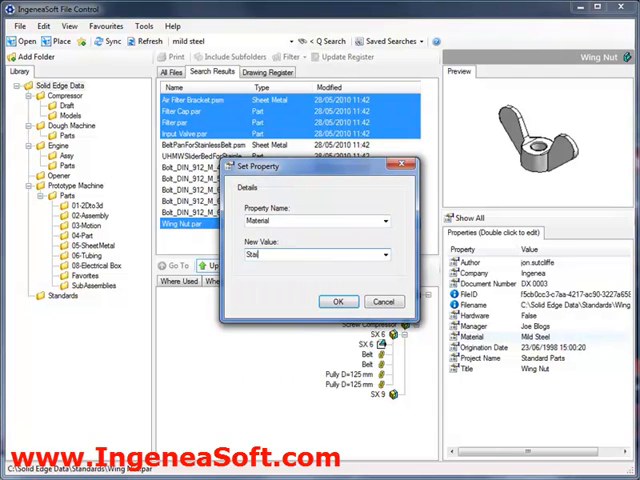
pyautogui.write('Stainless Steel')
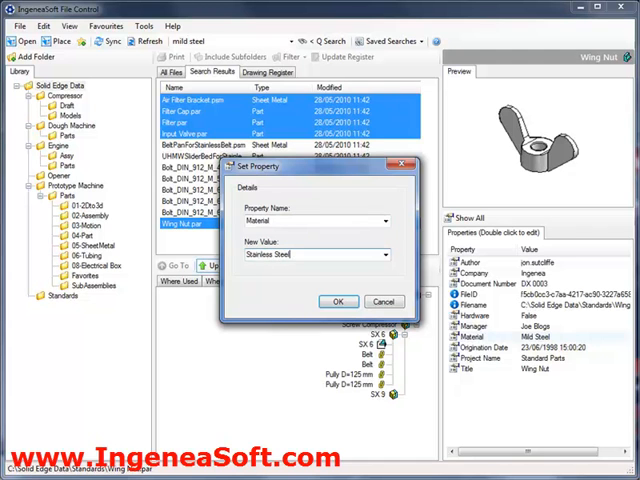
pyautogui.click(336, 300)
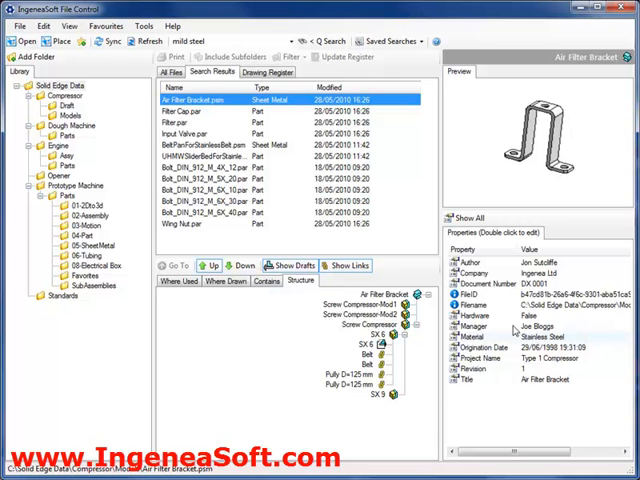
# List all files in the Compressor folder including those in subfolders
pyautogui.click(168, 72)
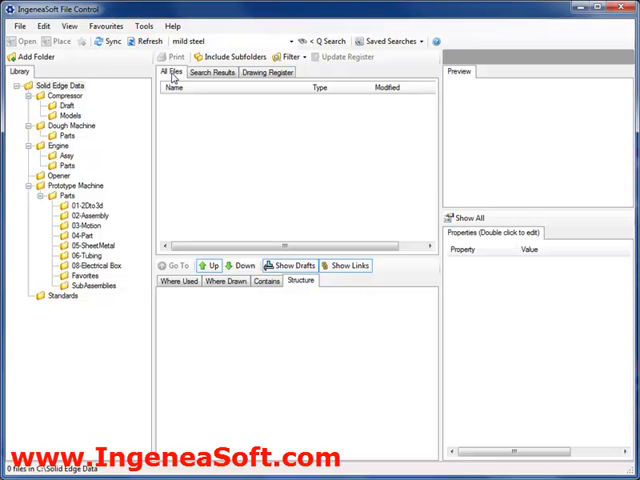
pyautogui.click(68, 96)
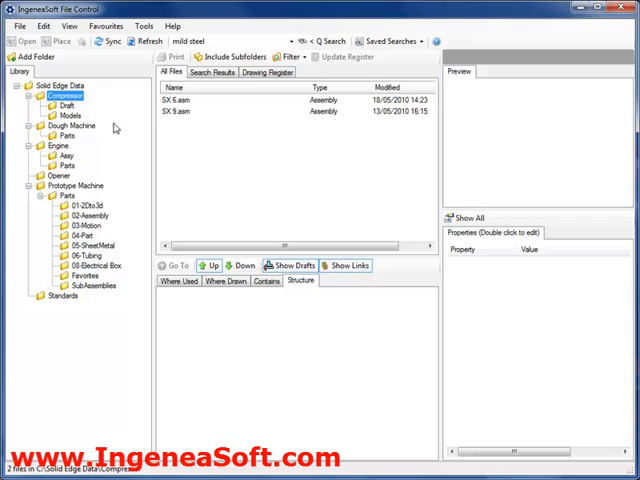
pyautogui.click(230, 54)
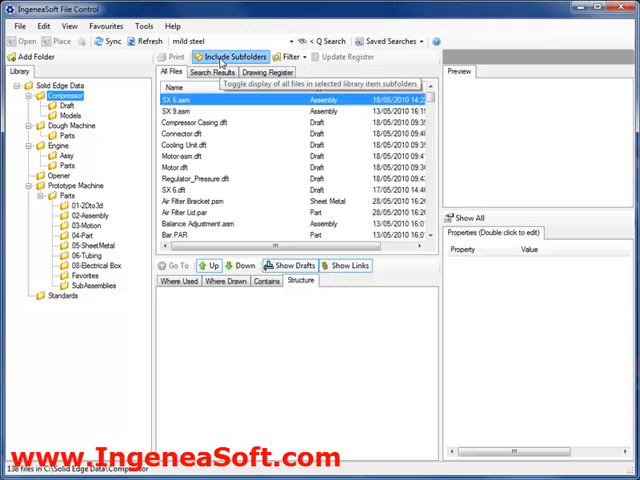
# View the Compressor drawing register, then return to the all-files listing
pyautogui.click(262, 72)
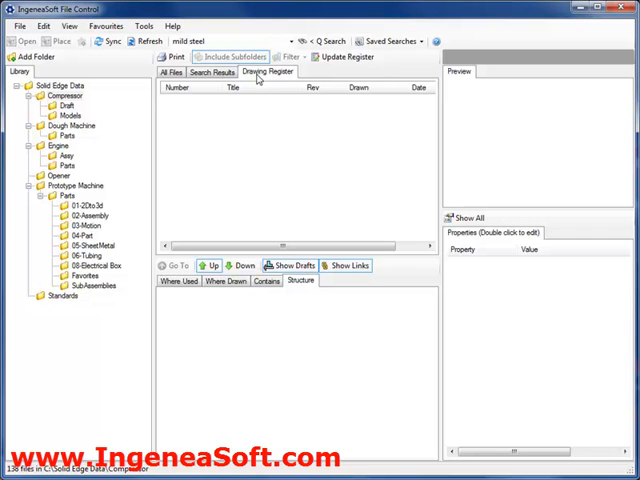
pyautogui.click(348, 56)
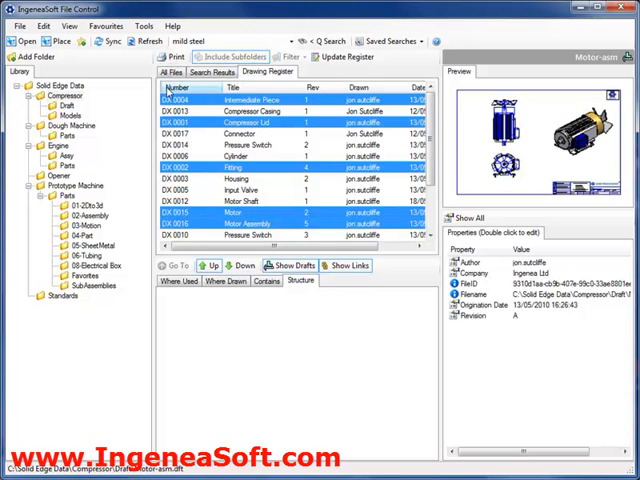
pyautogui.click(176, 72)
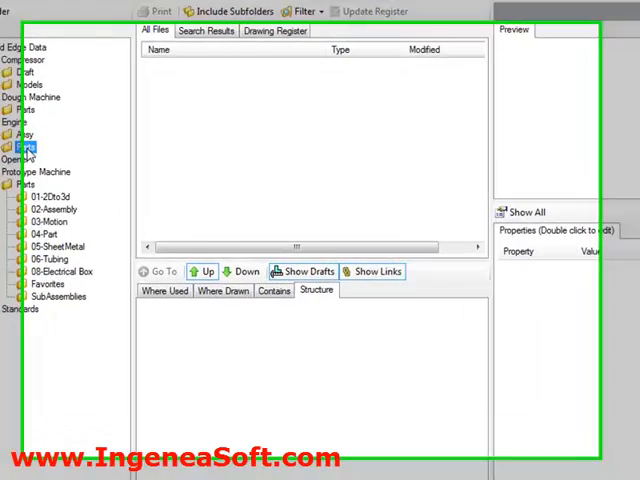
# Add Camshaft.par from Engine Parts to the My Engine Parts favourites group
pyautogui.click(160, 92)
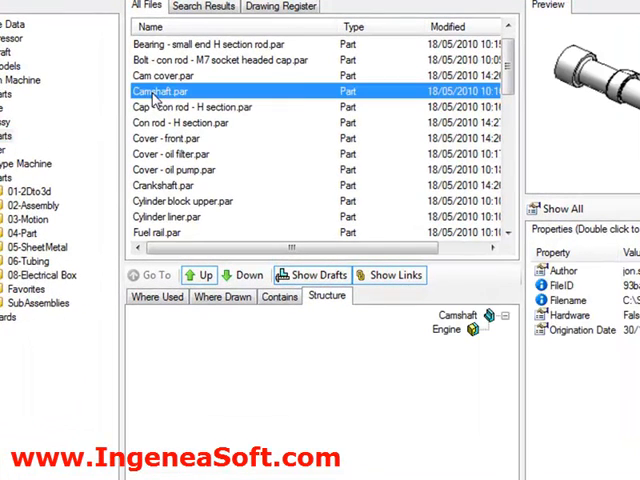
pyautogui.rightClick(160, 92)
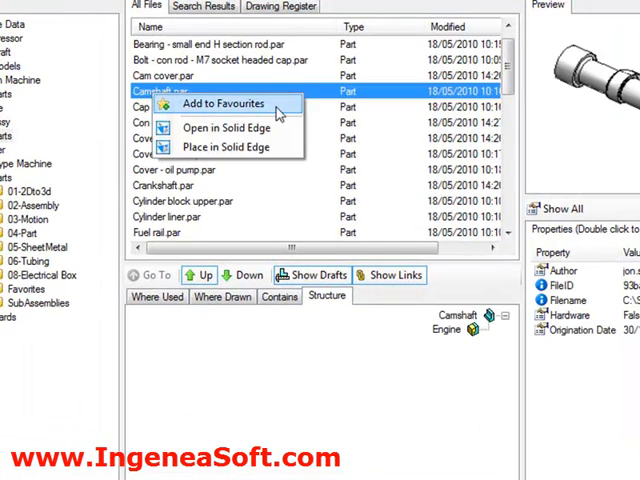
pyautogui.click(224, 104)
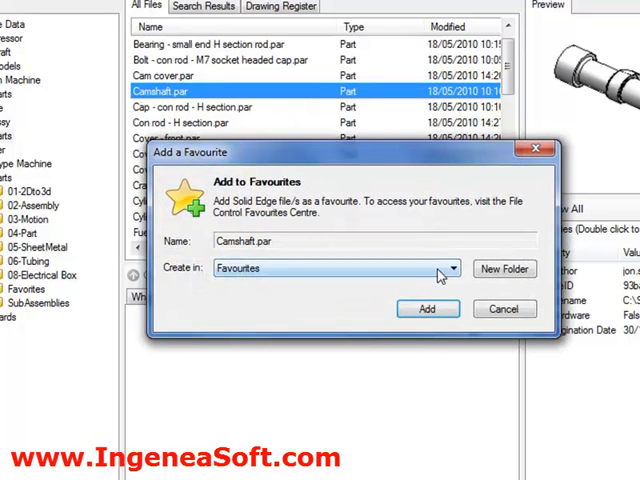
pyautogui.click(452, 268)
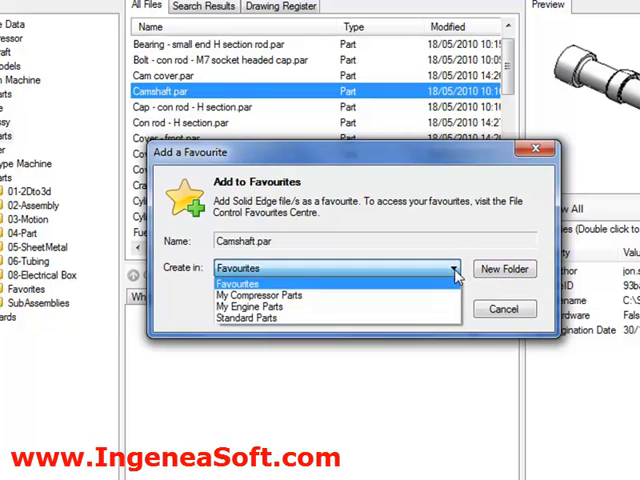
pyautogui.click(258, 294)
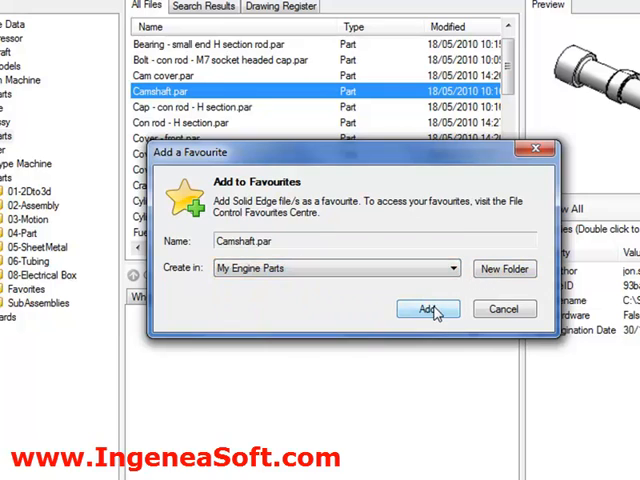
pyautogui.click(428, 308)
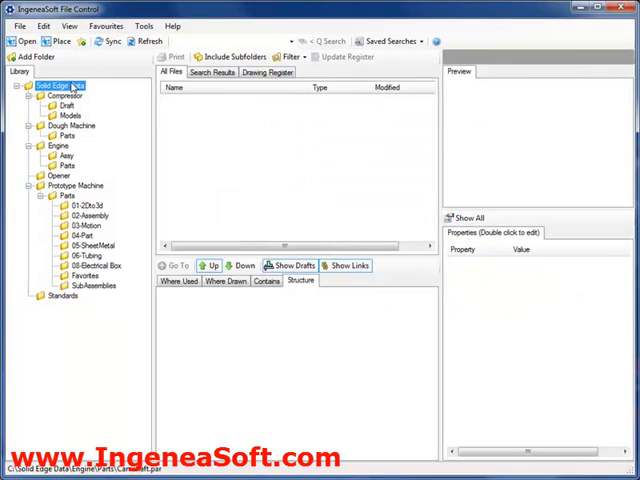
pyautogui.click(104, 24)
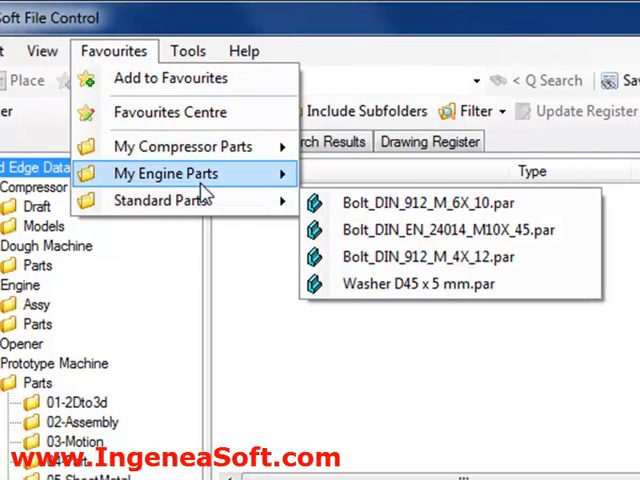
pyautogui.moveTo(388, 176)
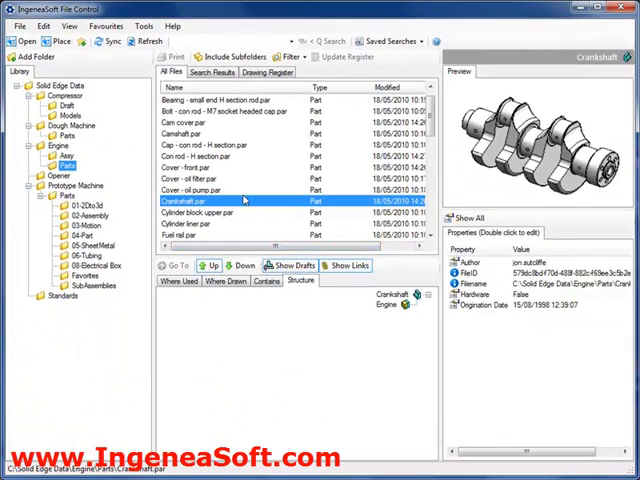
# Review the My Compressor Parts and Standard Parts groups in the Favourites Centre, then close it
pyautogui.click(112, 18)
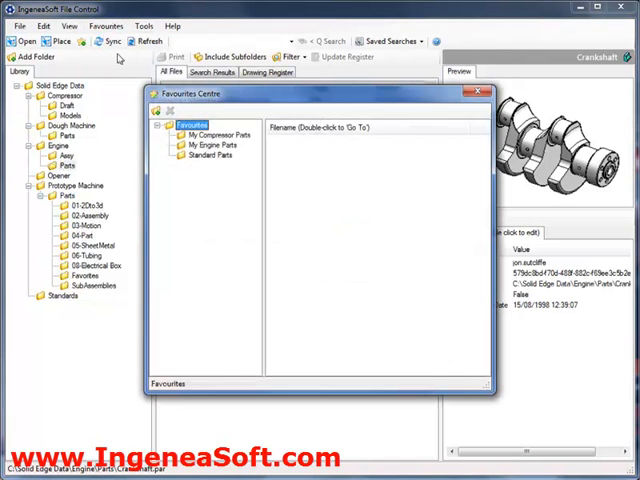
pyautogui.click(210, 136)
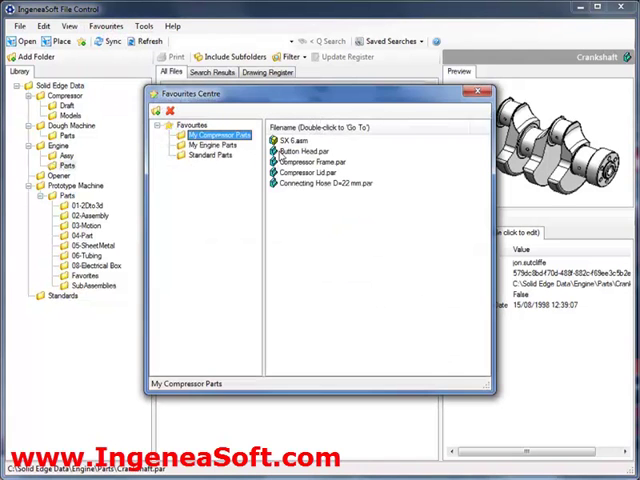
pyautogui.click(204, 160)
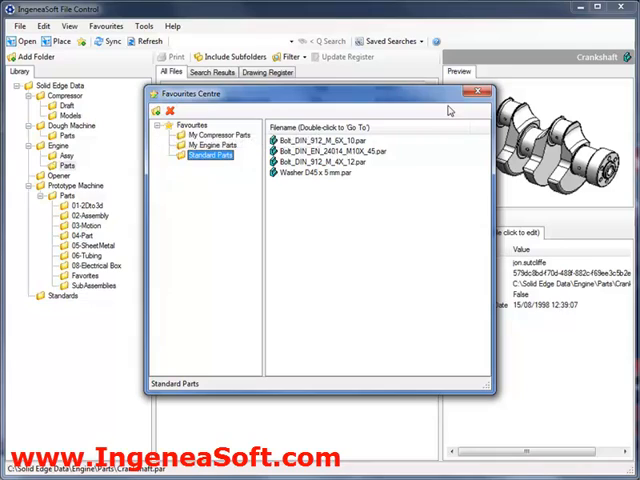
pyautogui.click(476, 92)
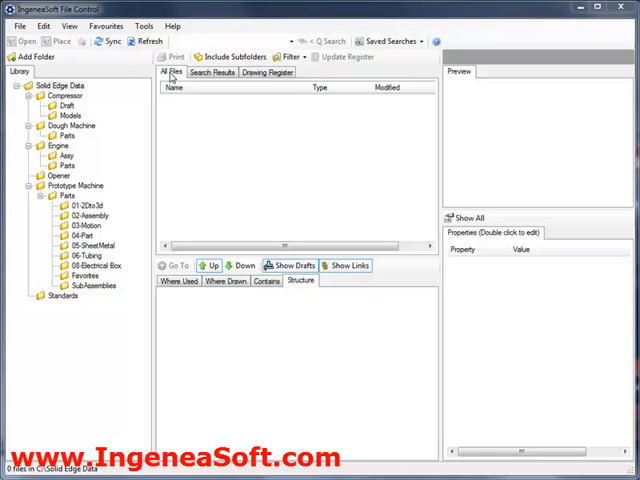
# List Engine Parts, inspect the red-locked Cam cover and oil filter cover, then view the refresh settings
pyautogui.click(66, 164)
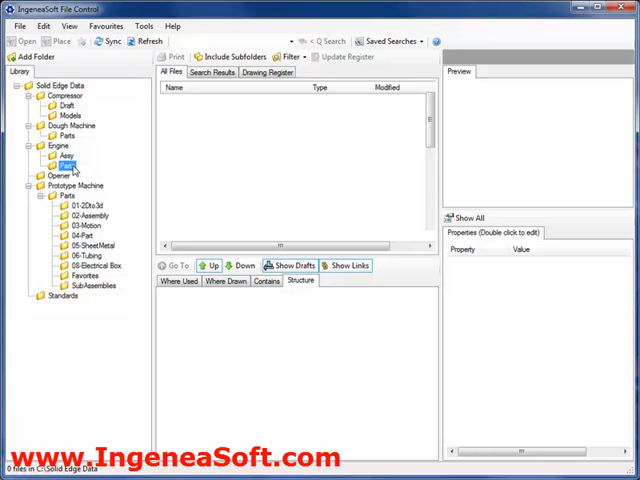
pyautogui.click(56, 164)
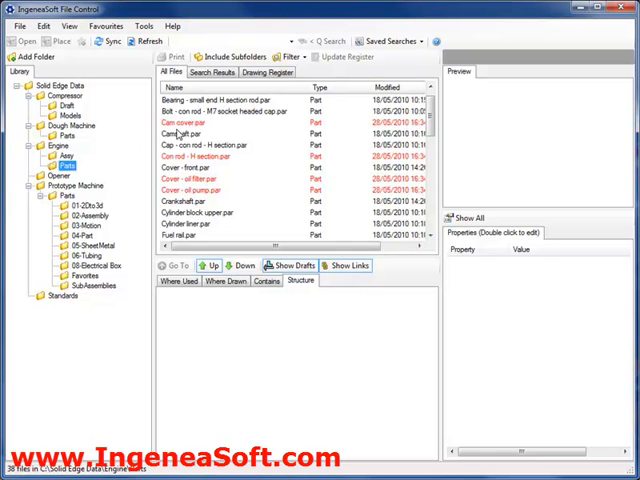
pyautogui.click(180, 120)
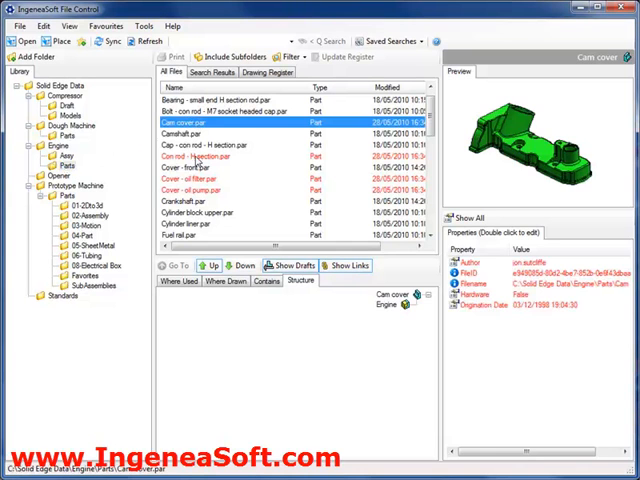
pyautogui.click(196, 190)
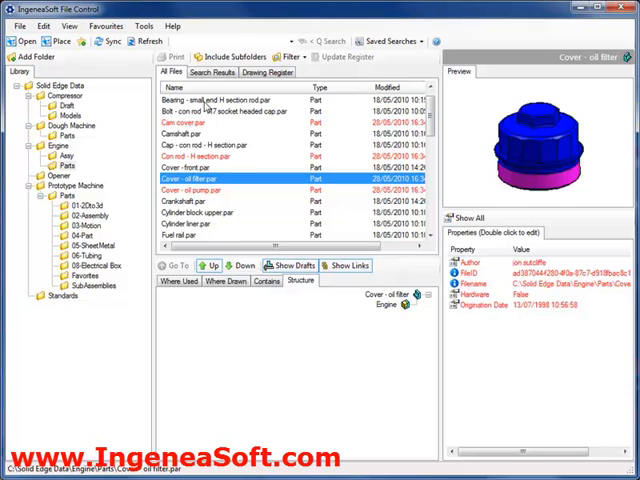
pyautogui.click(220, 100)
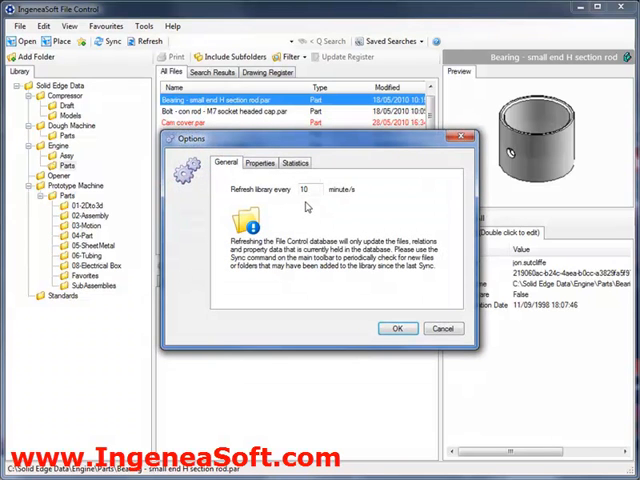
# Refresh the database so Engine Parts shows no locked files, checking Camshaft.par and the con rod cap
pyautogui.click(396, 328)
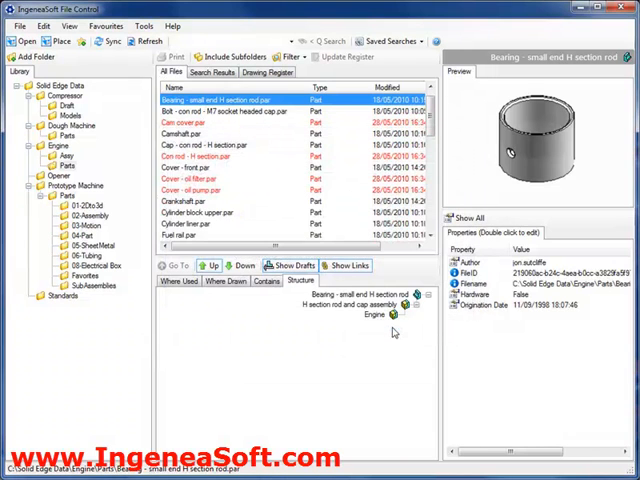
pyautogui.moveTo(148, 40)
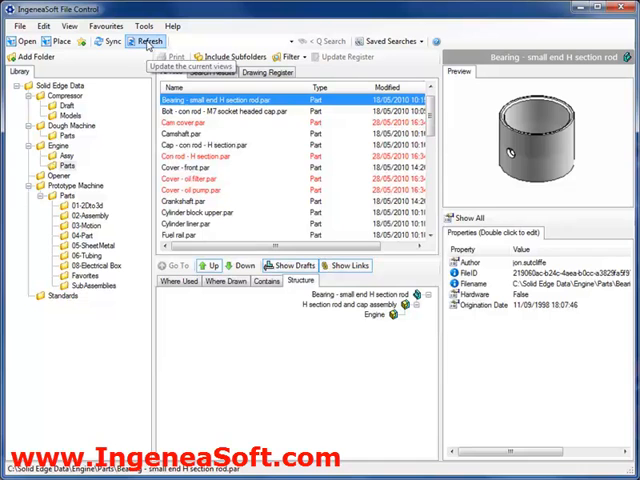
pyautogui.click(150, 40)
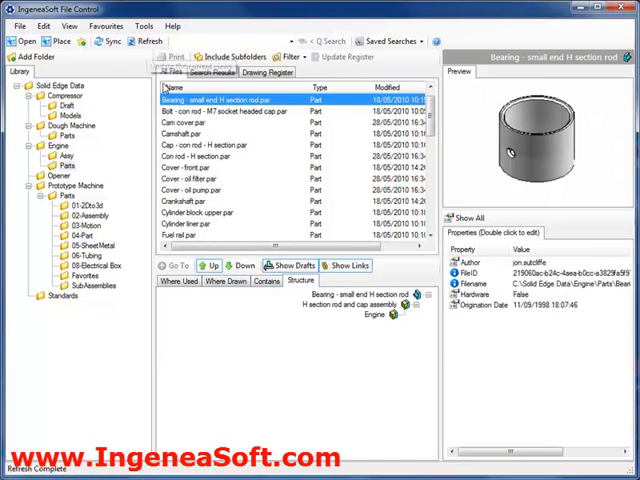
pyautogui.click(176, 132)
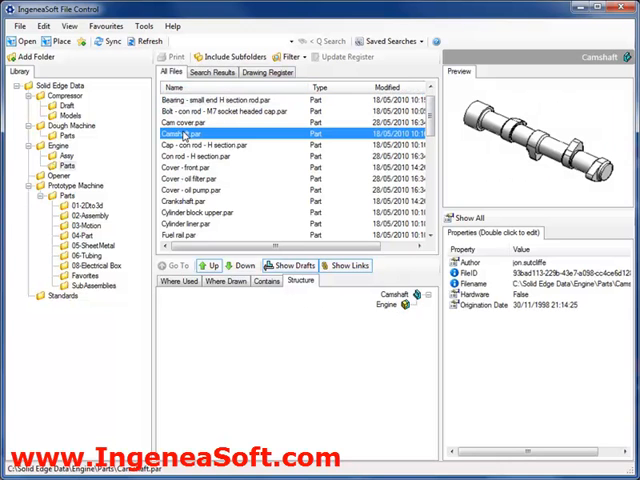
pyautogui.click(196, 156)
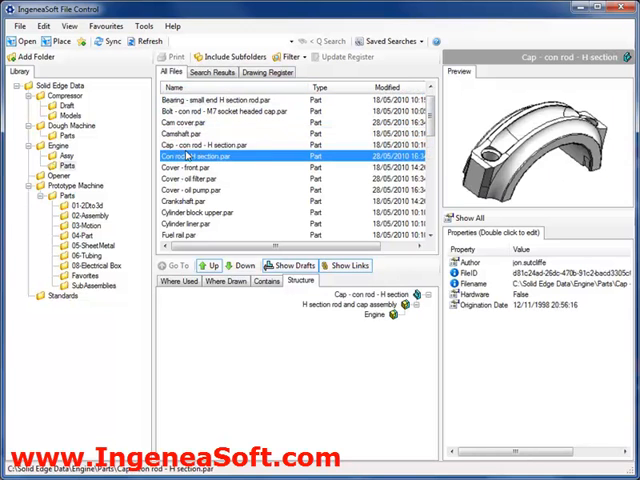